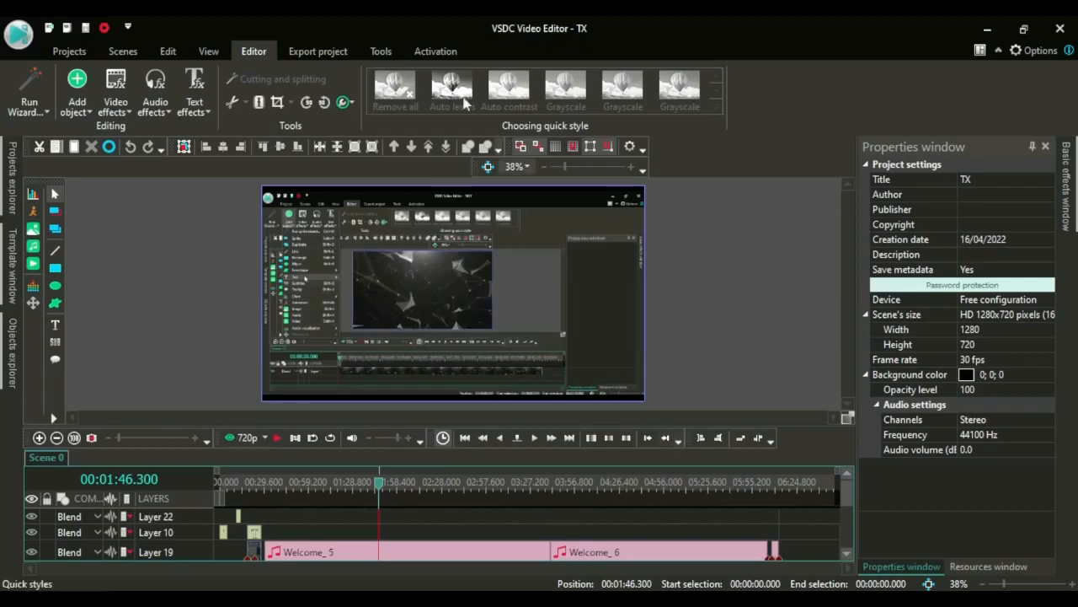
{"action": "mouse_move", "coordinate": [318, 52]}
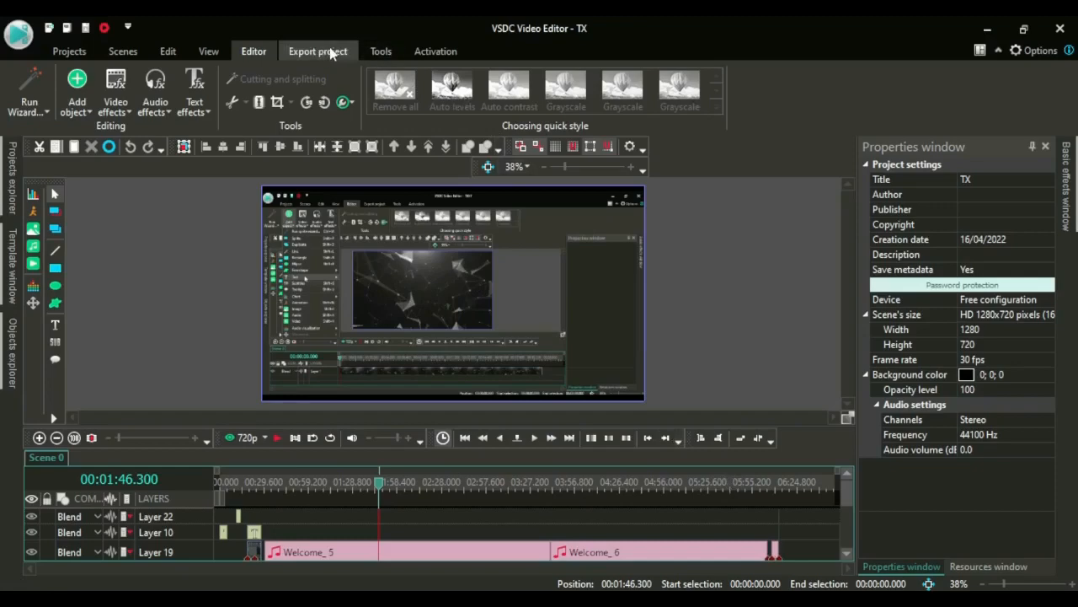
Step: Show all export target devices (PC, Web, iPhone, Android, DVD, PS, Xbox, Mobile)
{"action": "left_click", "coordinate": [318, 50]}
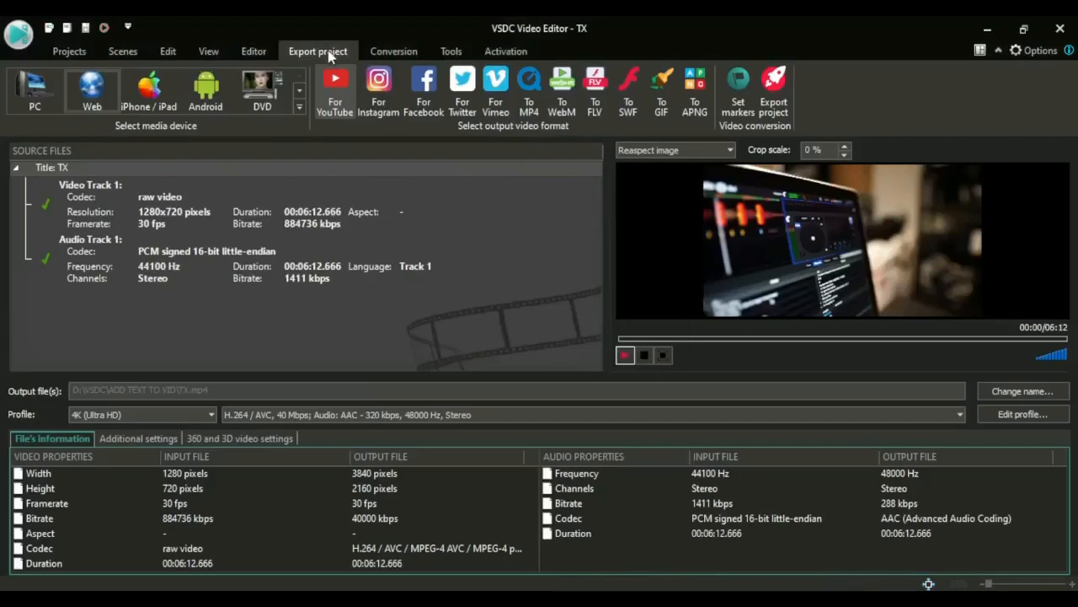
{"action": "mouse_move", "coordinate": [36, 91]}
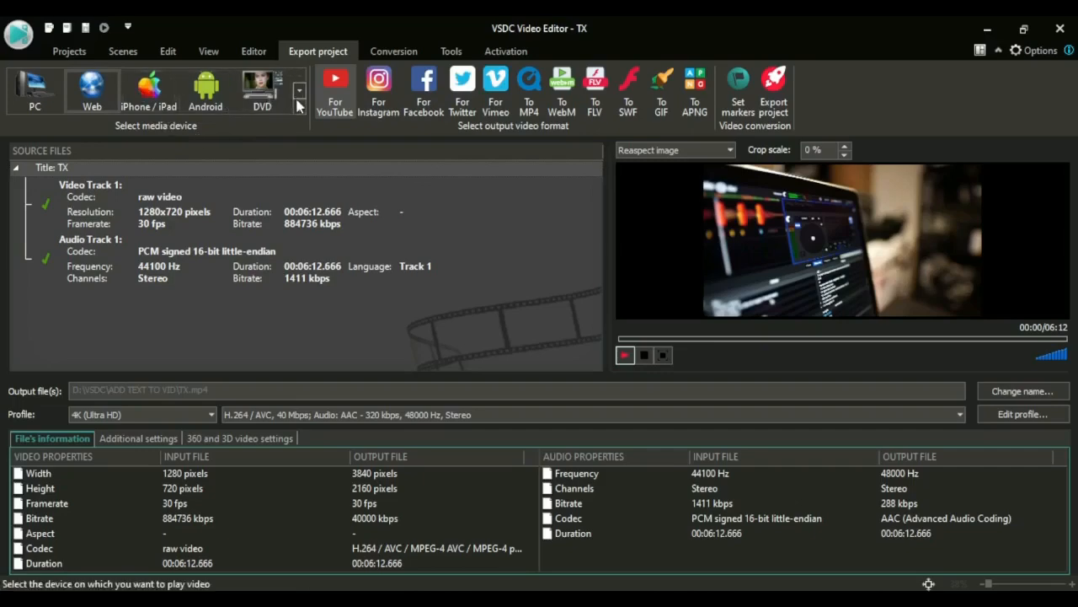
{"action": "left_click", "coordinate": [299, 91]}
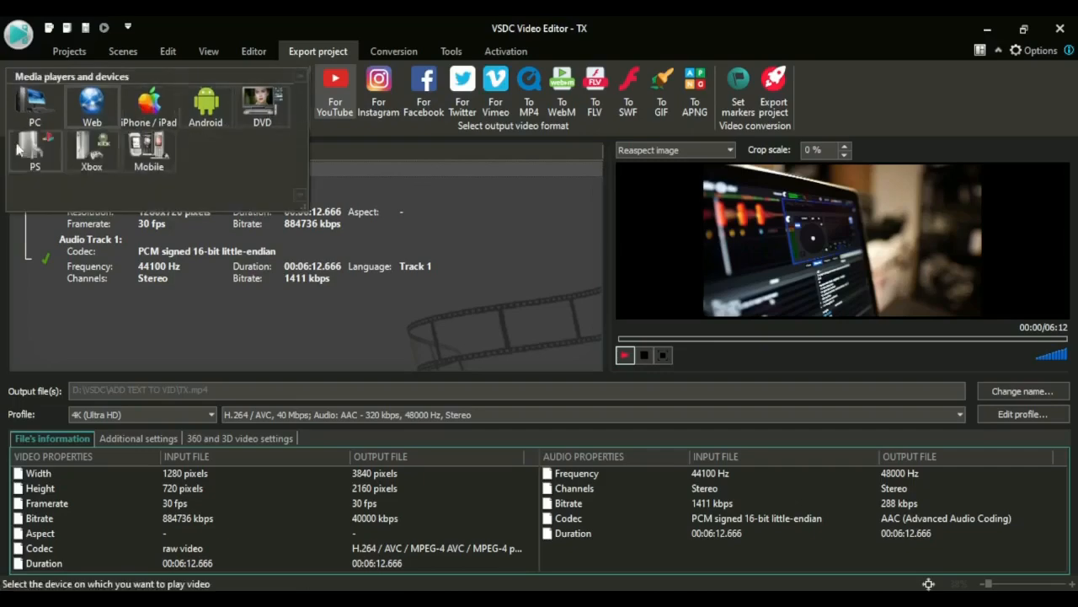
{"action": "mouse_move", "coordinate": [92, 101]}
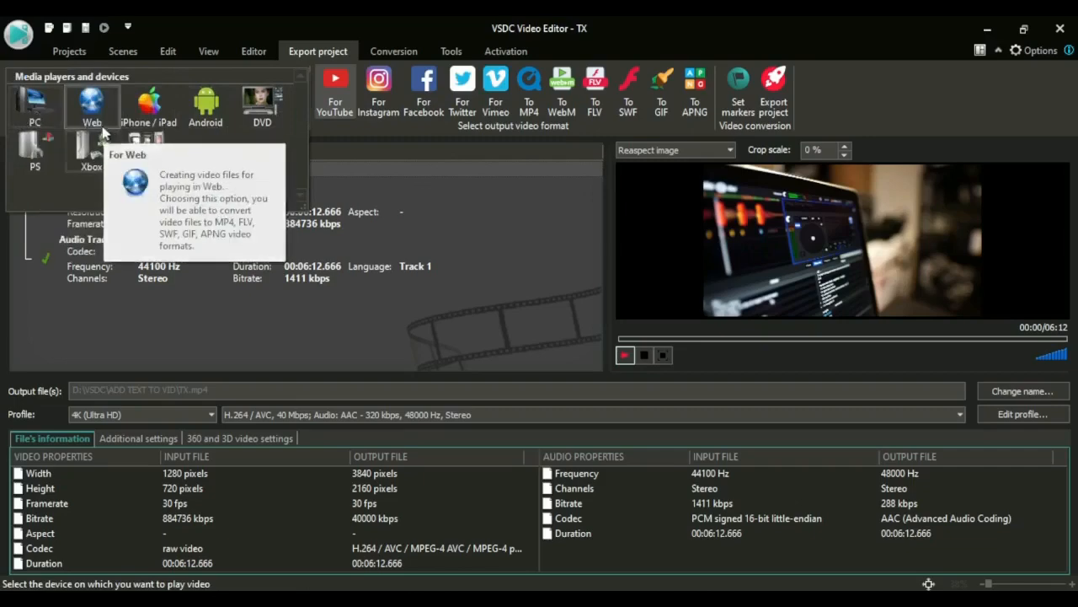
{"action": "mouse_move", "coordinate": [148, 101]}
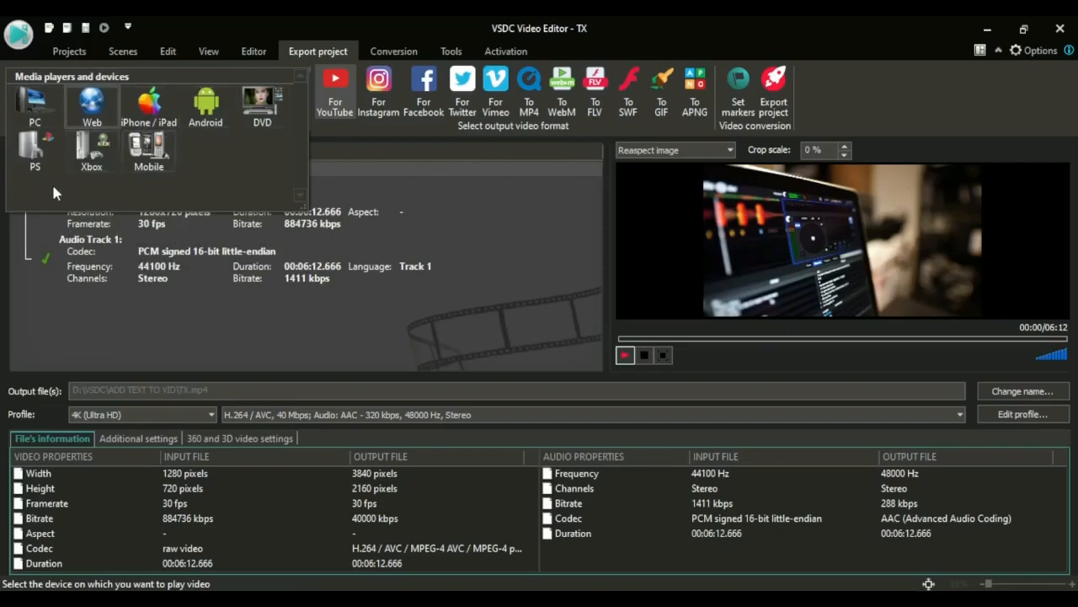
{"action": "mouse_move", "coordinate": [148, 152]}
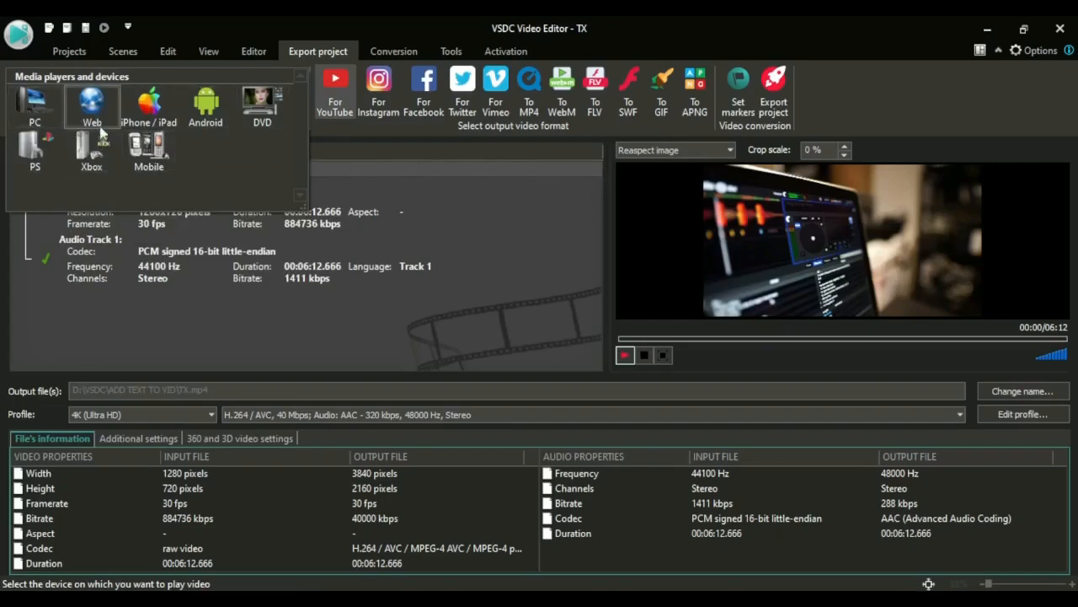
{"action": "mouse_move", "coordinate": [92, 101]}
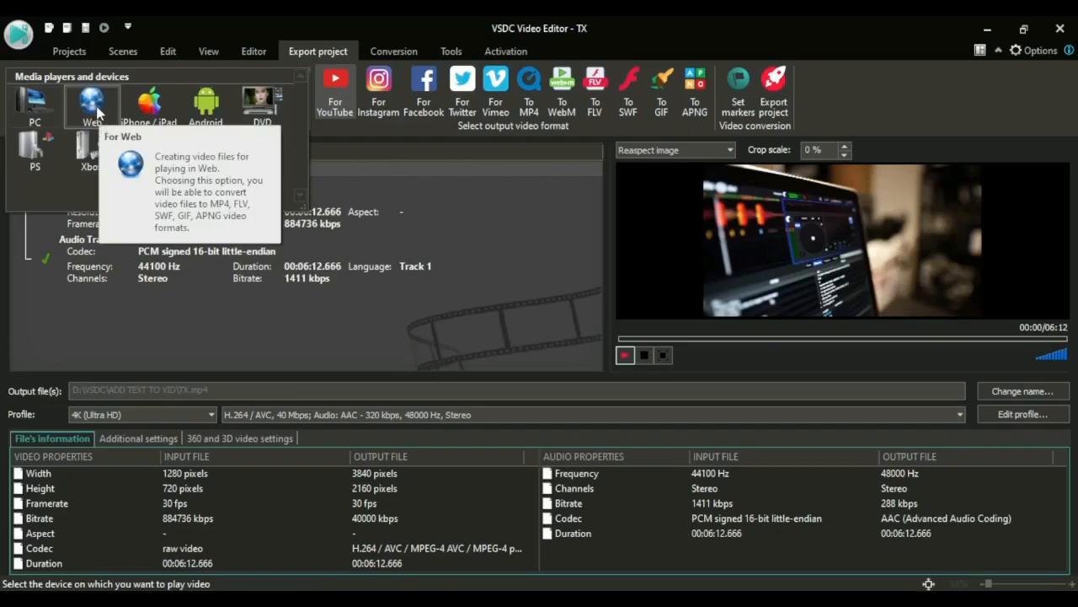
{"action": "mouse_move", "coordinate": [35, 105]}
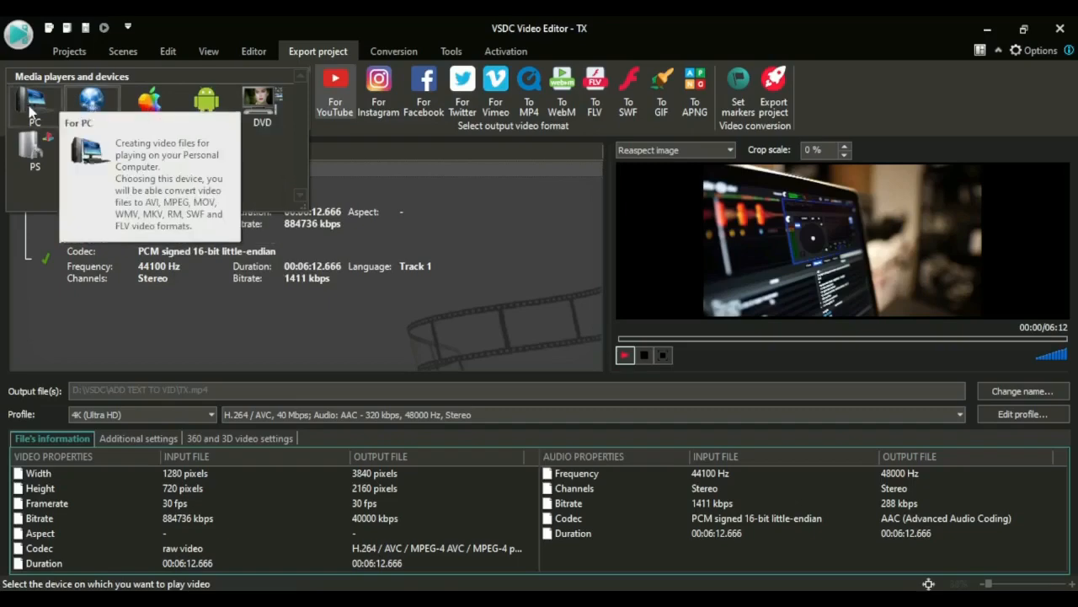
Step: Try PC, iPhone/iPad and Android targets, then settle on DVD with NTSC MPEG-2 720x480
{"action": "left_click", "coordinate": [35, 93]}
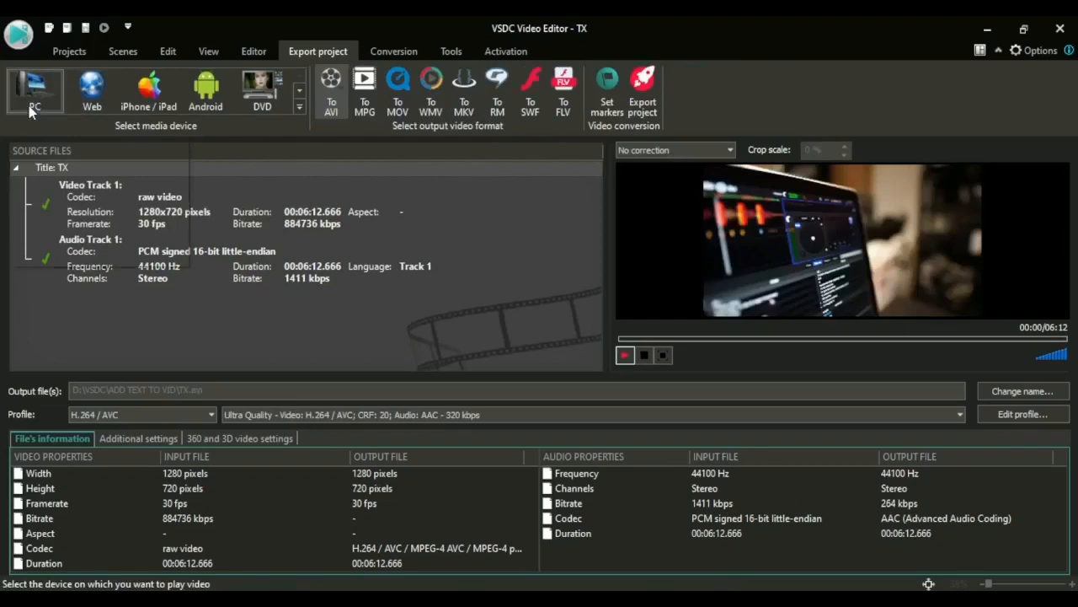
{"action": "mouse_move", "coordinate": [331, 88]}
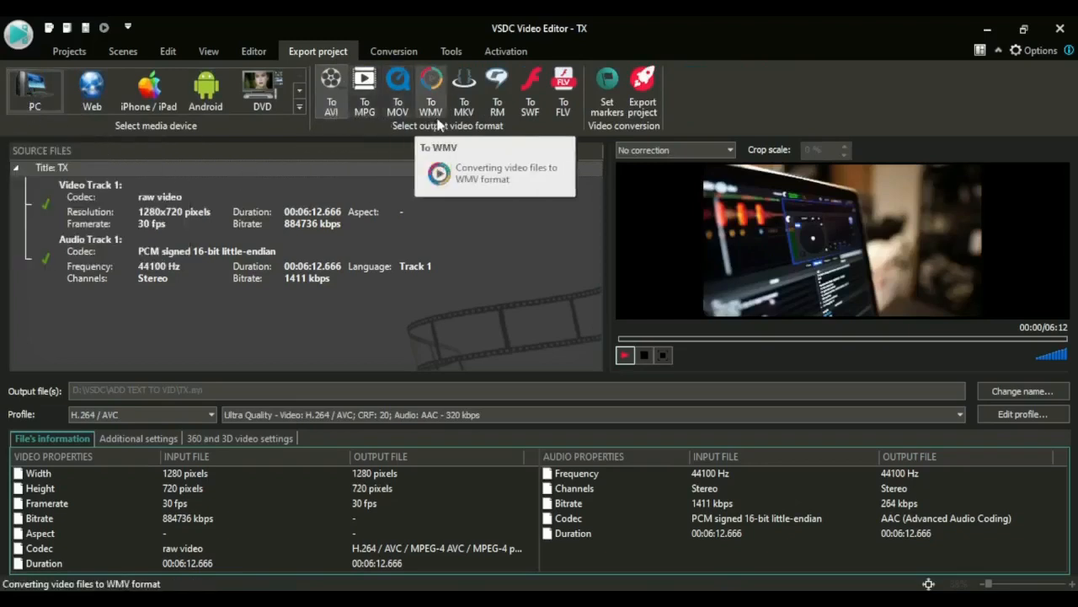
{"action": "mouse_move", "coordinate": [143, 145]}
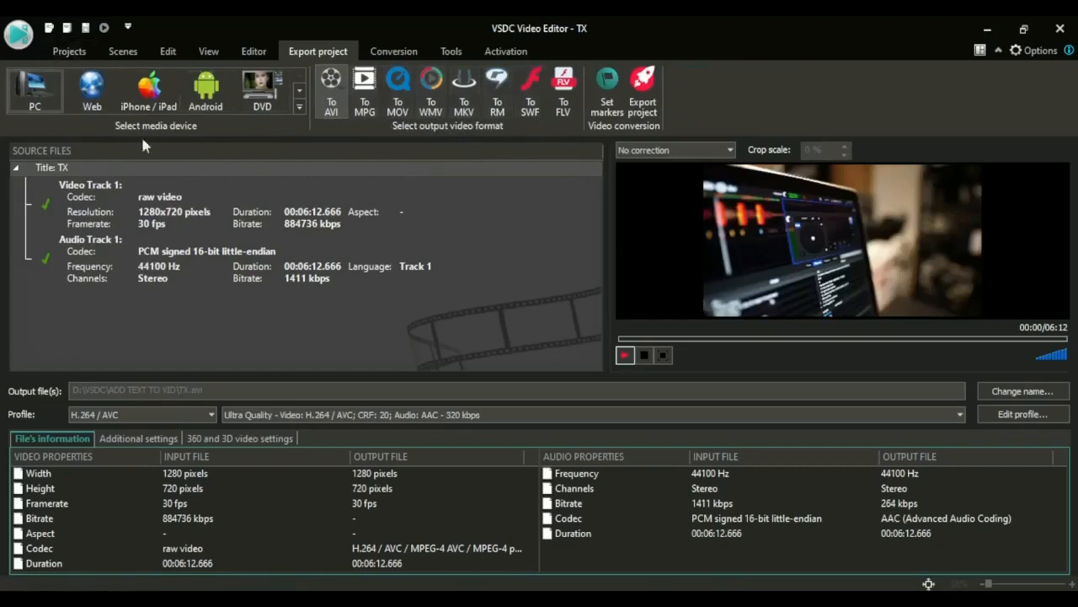
{"action": "left_click", "coordinate": [148, 90]}
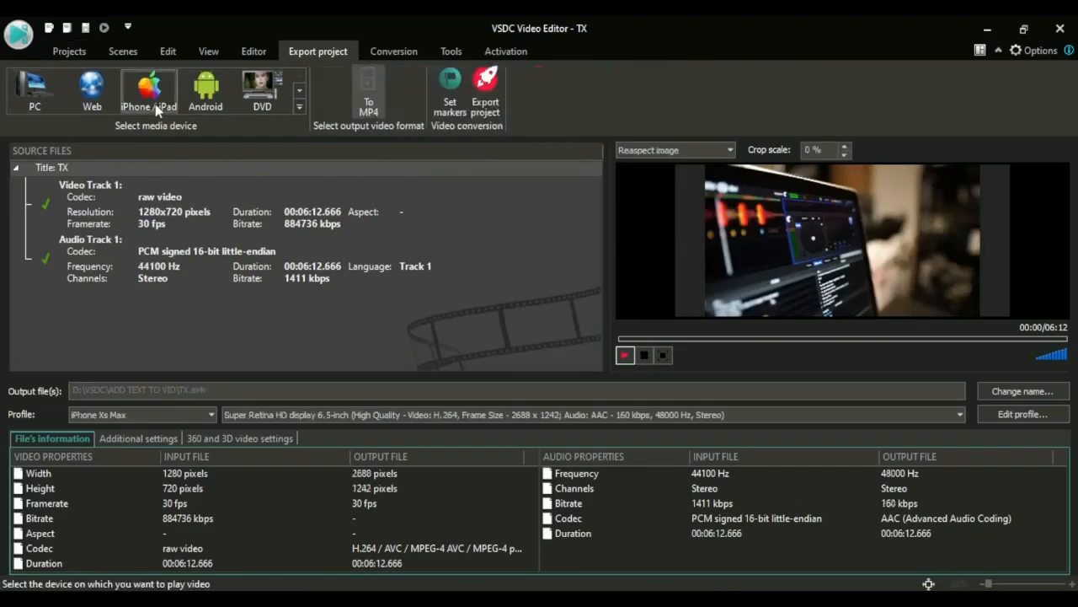
{"action": "left_click", "coordinate": [368, 95]}
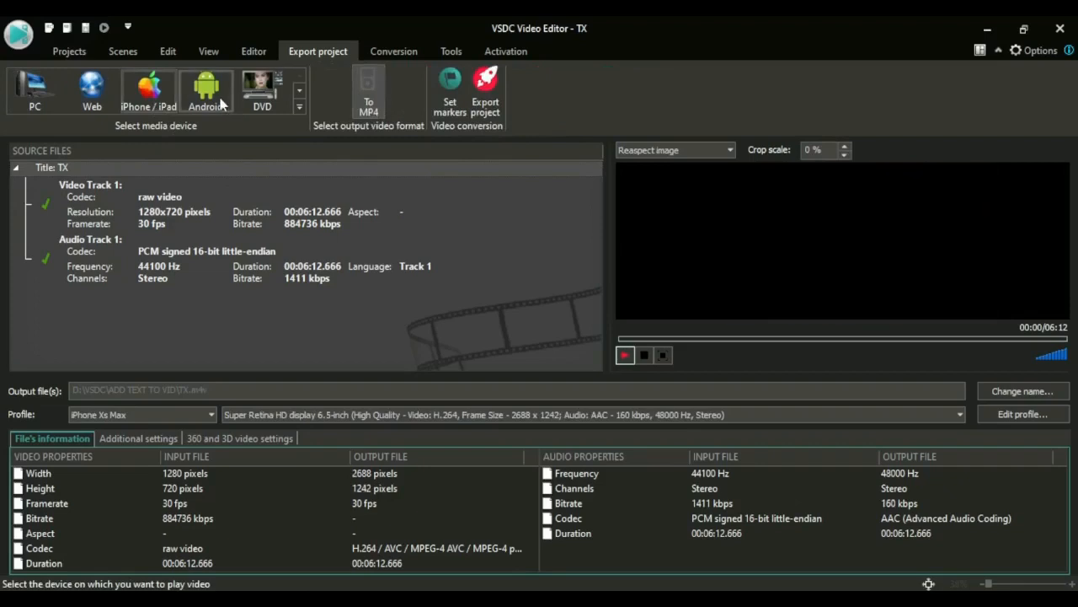
{"action": "left_click", "coordinate": [205, 90]}
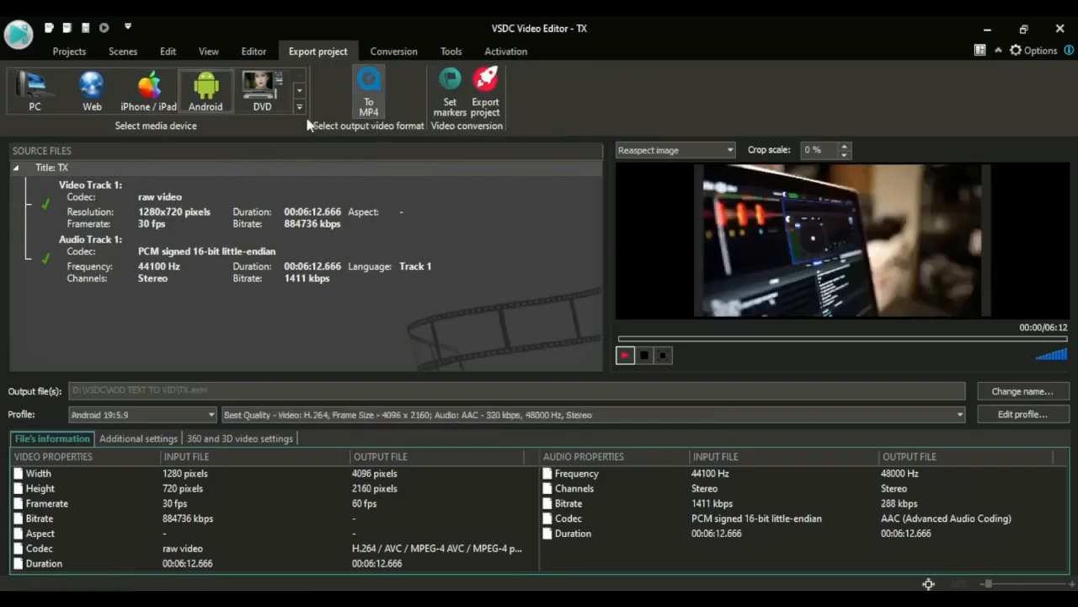
{"action": "left_click", "coordinate": [262, 88]}
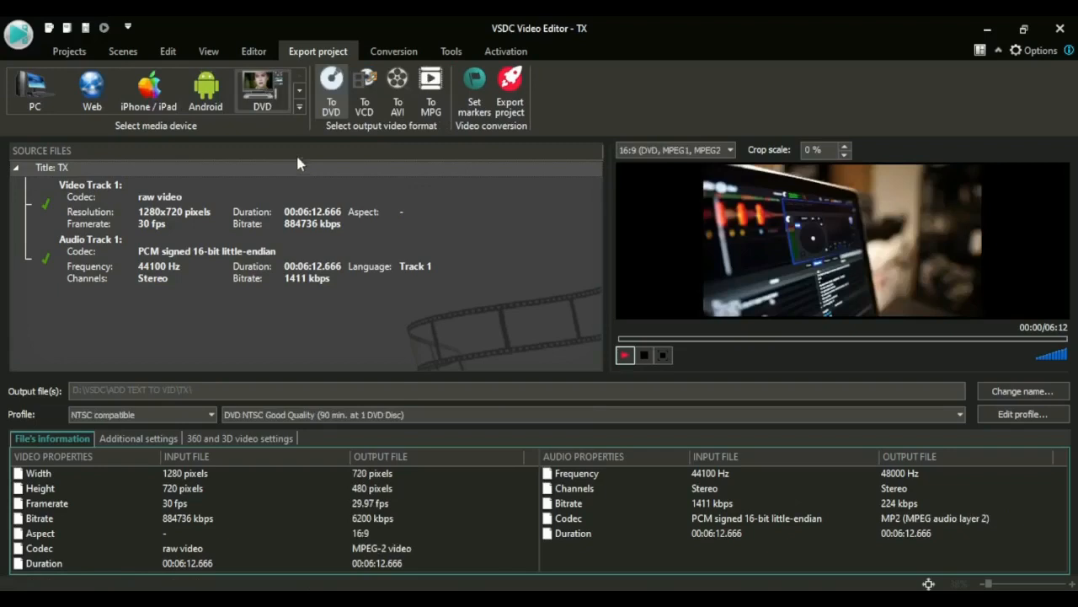
{"action": "mouse_move", "coordinate": [331, 92]}
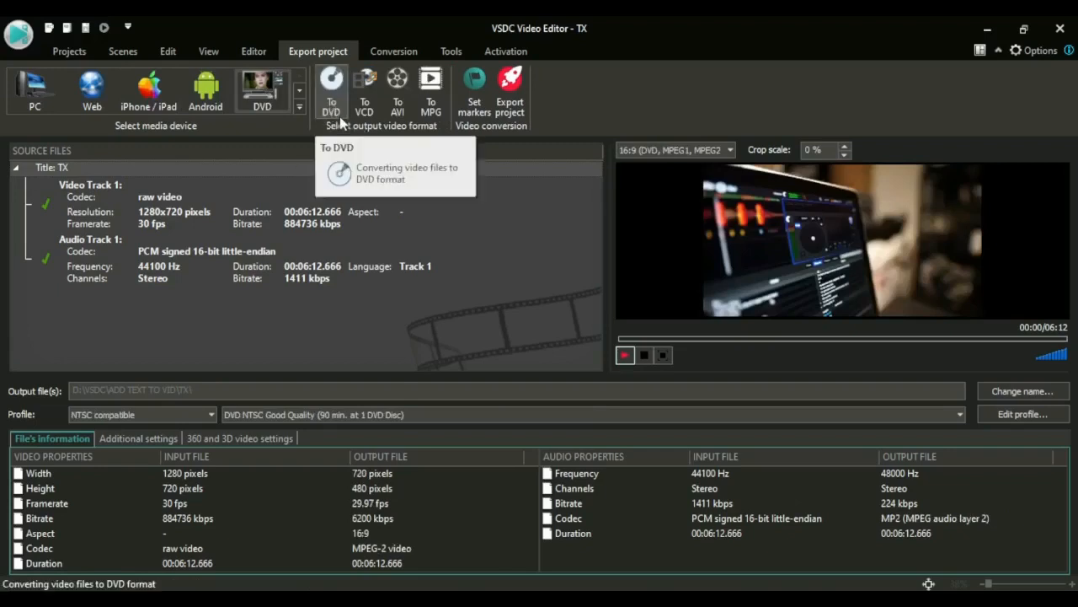
{"action": "mouse_move", "coordinate": [390, 137]}
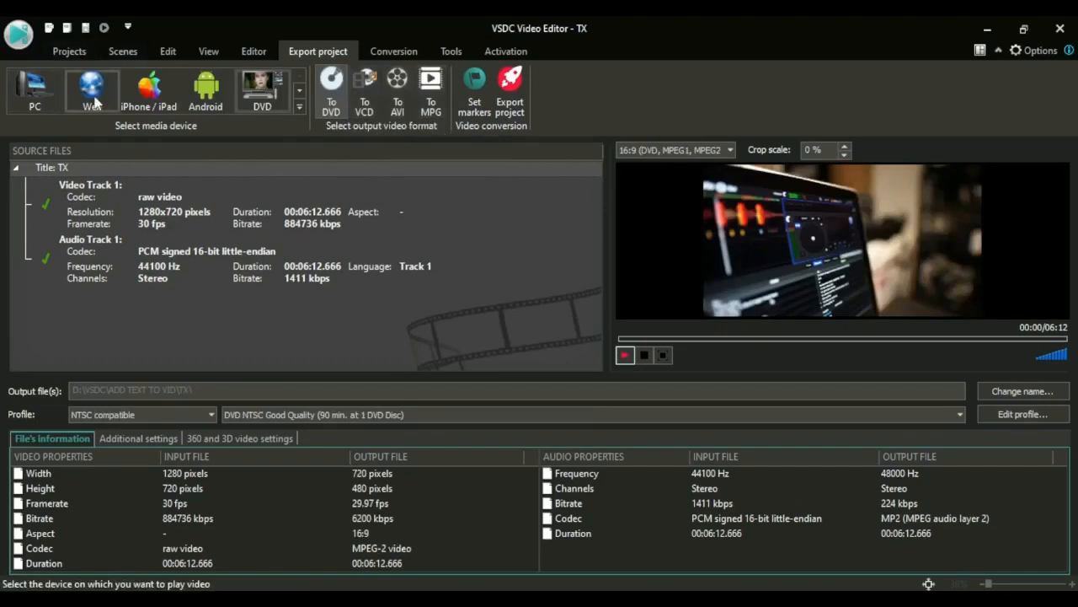
Step: Set the export target to Web, offering YouTube, Instagram and Facebook formats with 4K H.264
{"action": "left_click", "coordinate": [92, 90]}
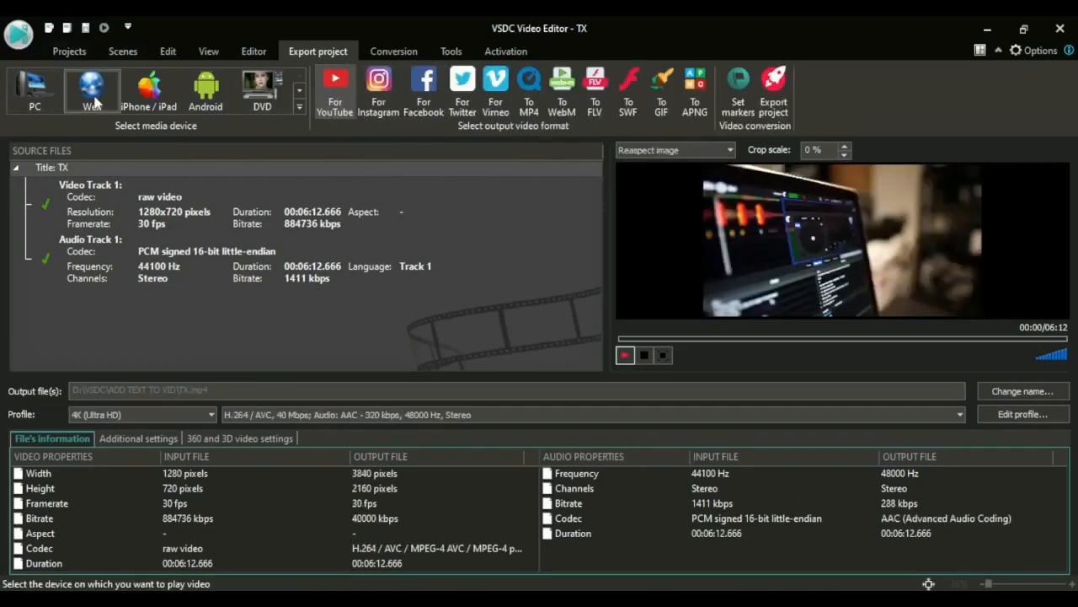
{"action": "left_click", "coordinate": [334, 85]}
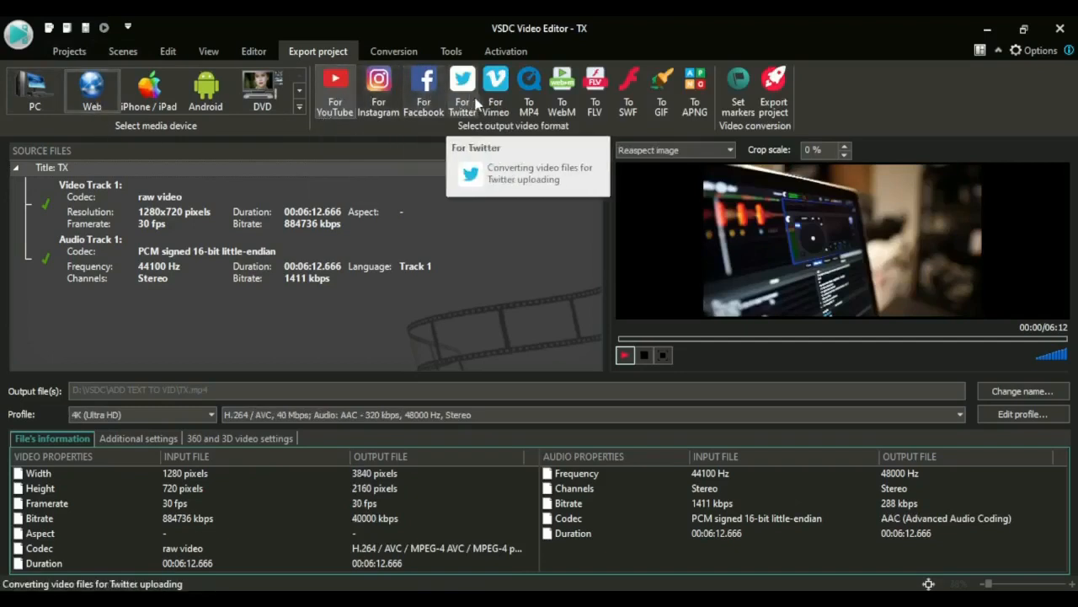
{"action": "mouse_move", "coordinate": [377, 134]}
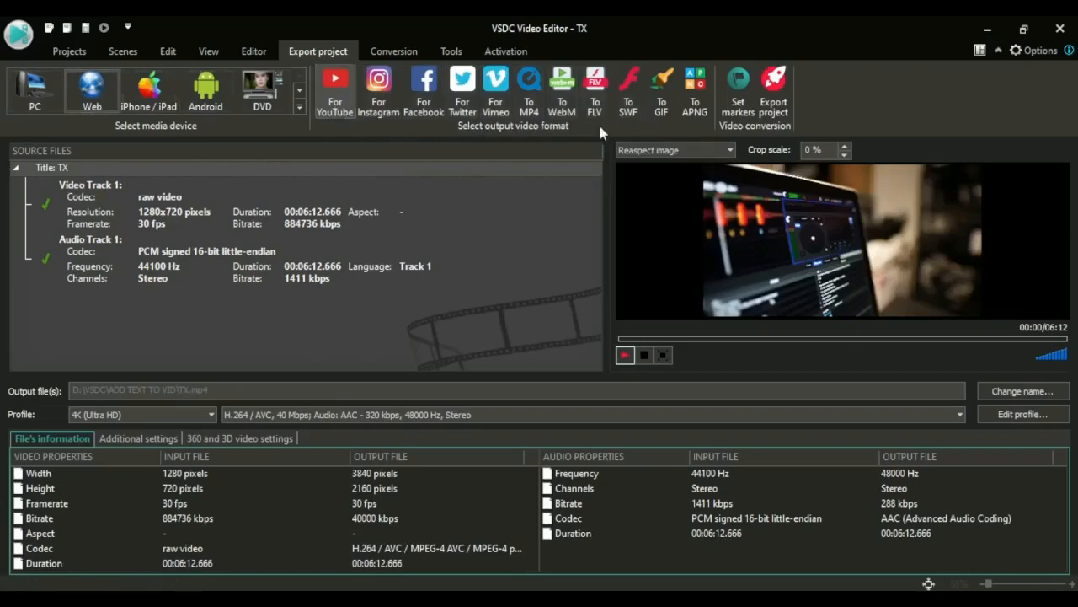
{"action": "mouse_move", "coordinate": [139, 187]}
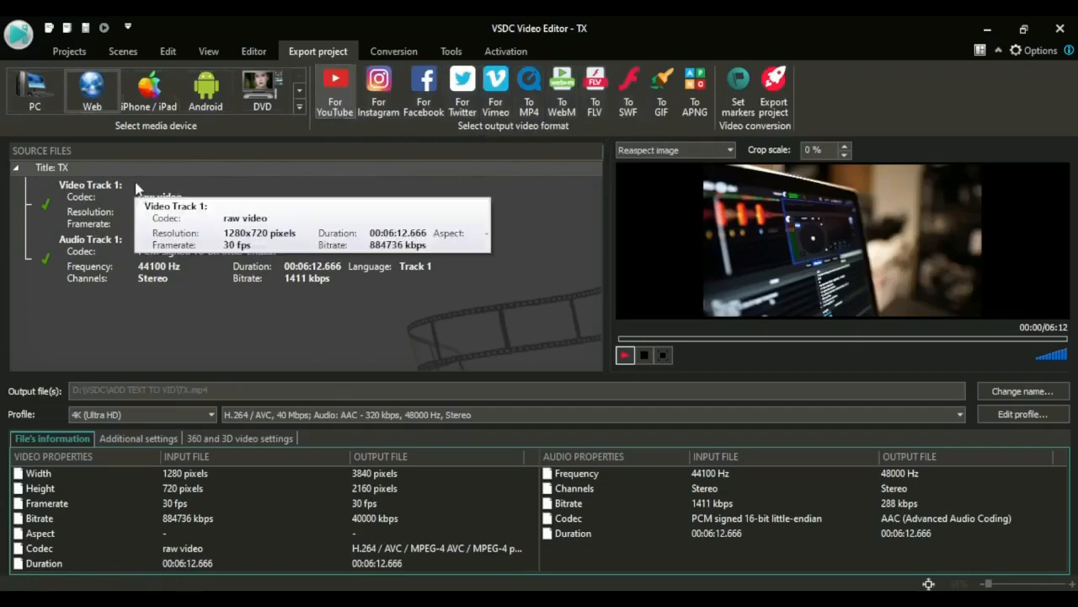
{"action": "mouse_move", "coordinate": [25, 192]}
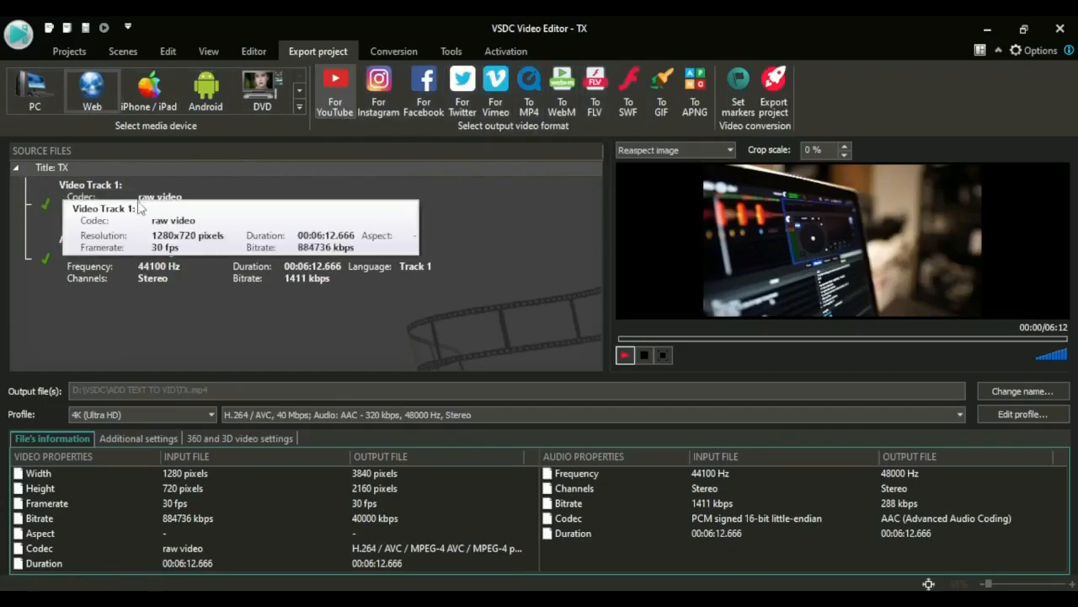
{"action": "mouse_move", "coordinate": [123, 330]}
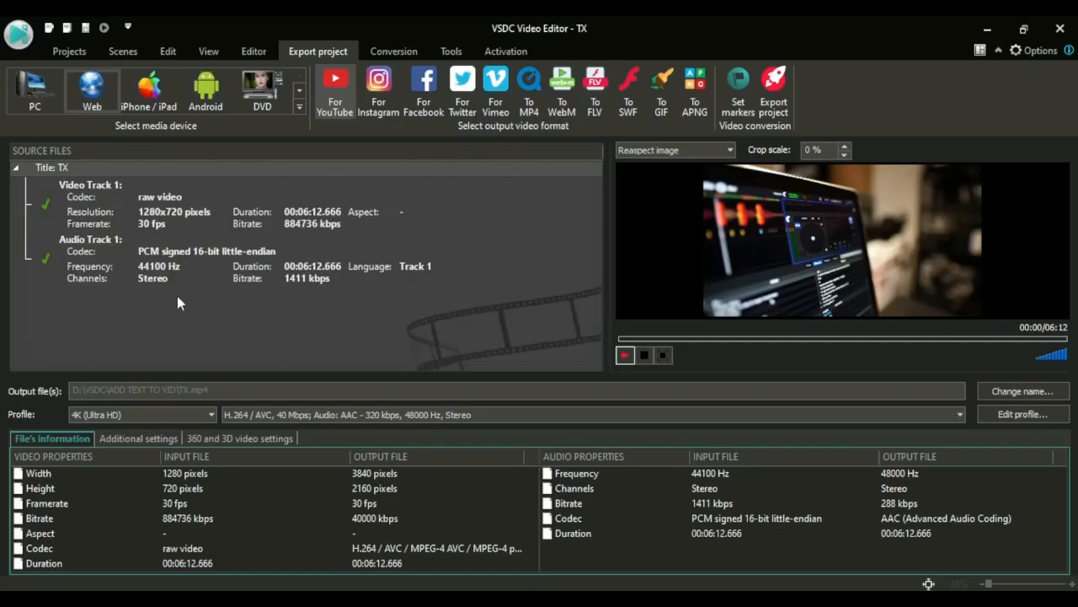
{"action": "mouse_move", "coordinate": [175, 302]}
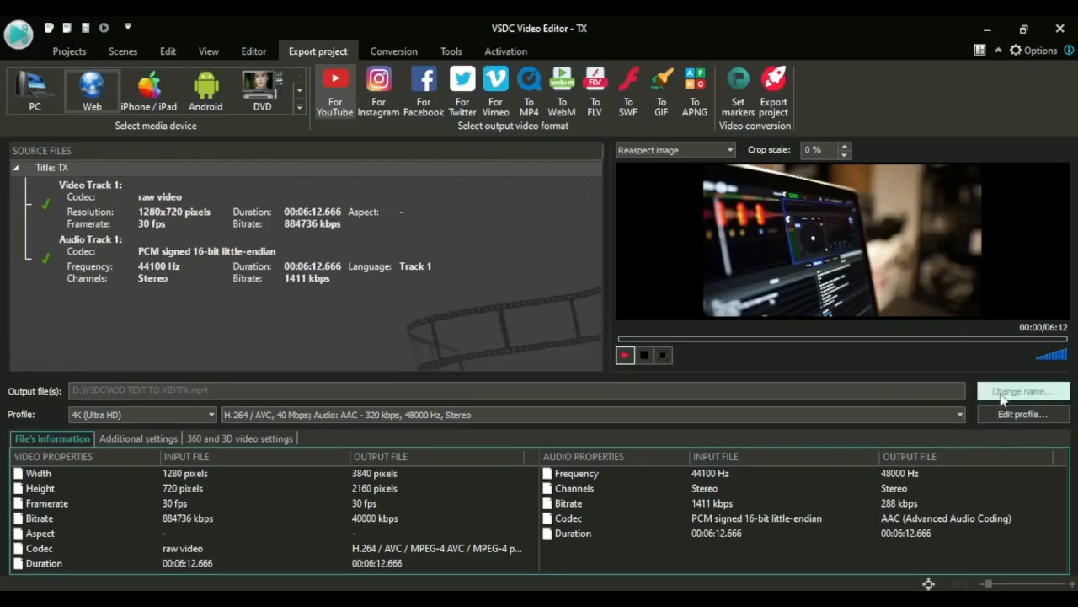
Step: Save the output as TX.mp4, Quick Time Video type, in the ADD TEXT TO VID folder
{"action": "left_click", "coordinate": [1022, 390]}
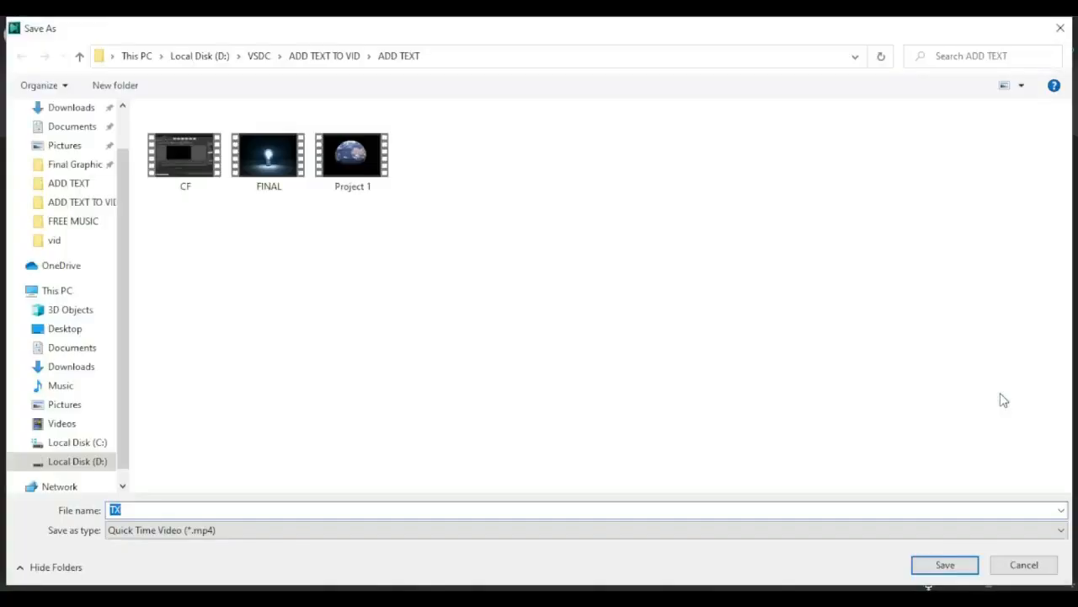
{"action": "mouse_move", "coordinate": [333, 278]}
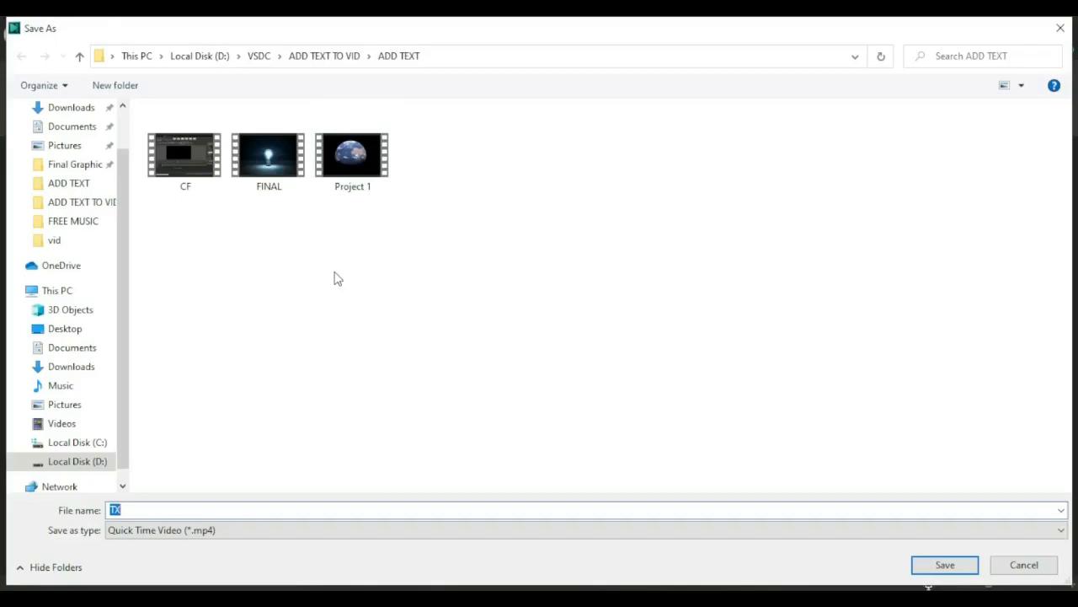
{"action": "mouse_move", "coordinate": [332, 275]}
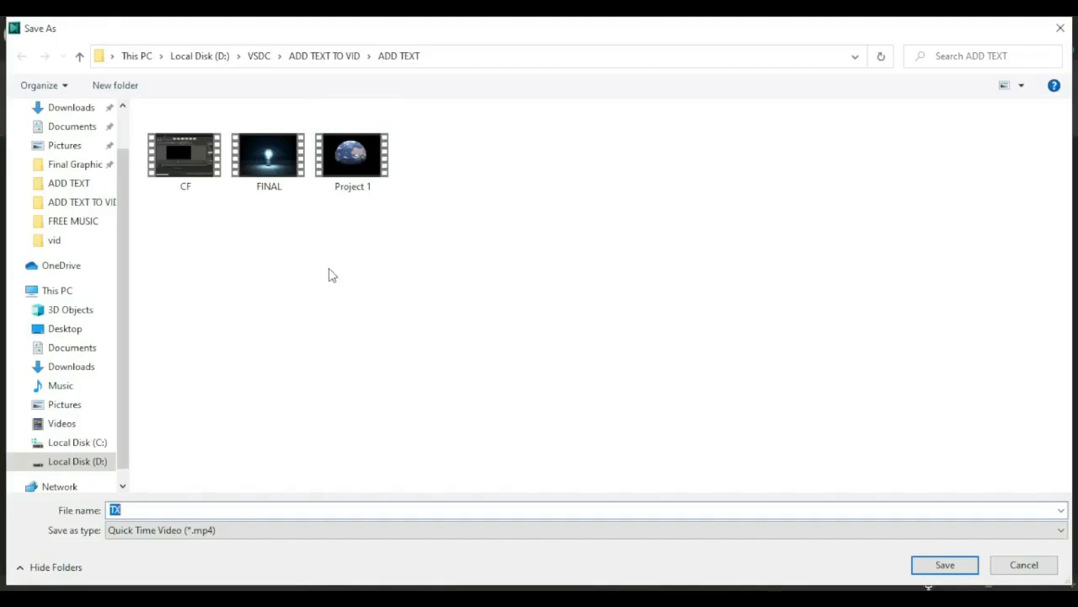
{"action": "mouse_move", "coordinate": [105, 261]}
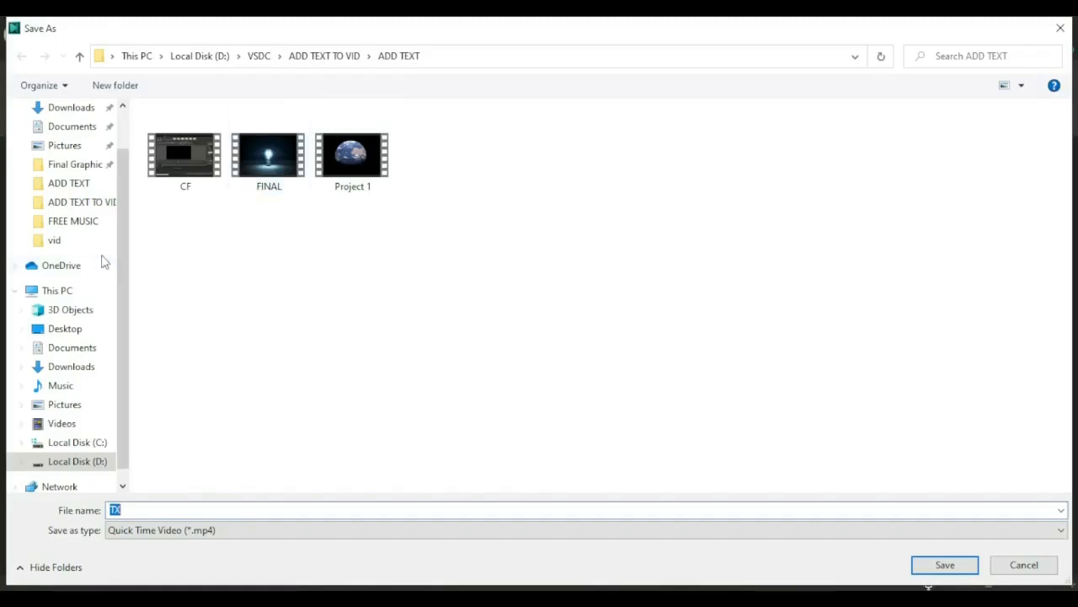
{"action": "mouse_move", "coordinate": [290, 245]}
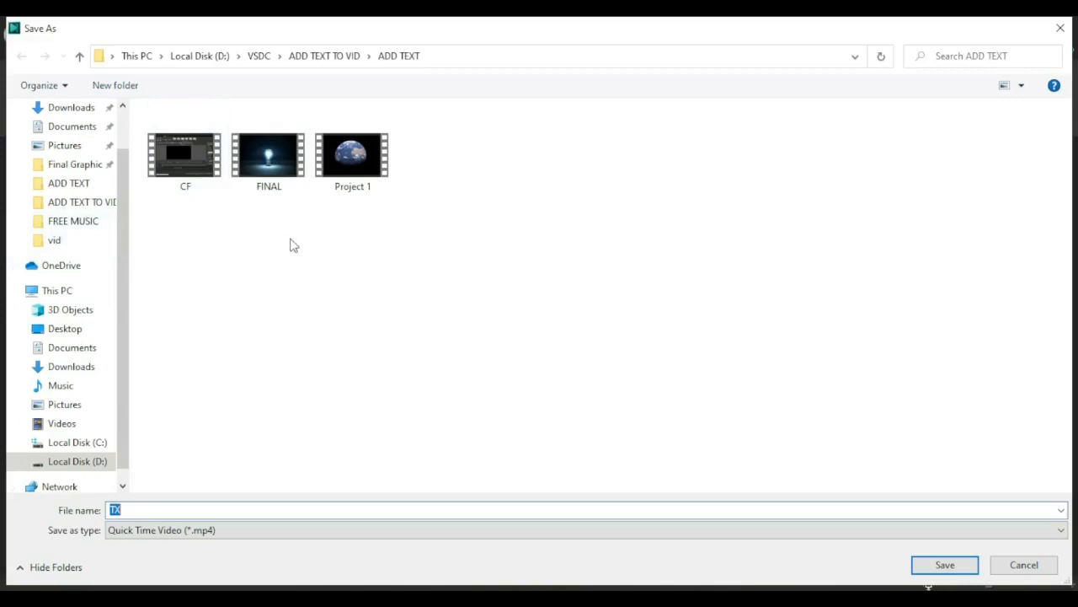
{"action": "mouse_move", "coordinate": [295, 242]}
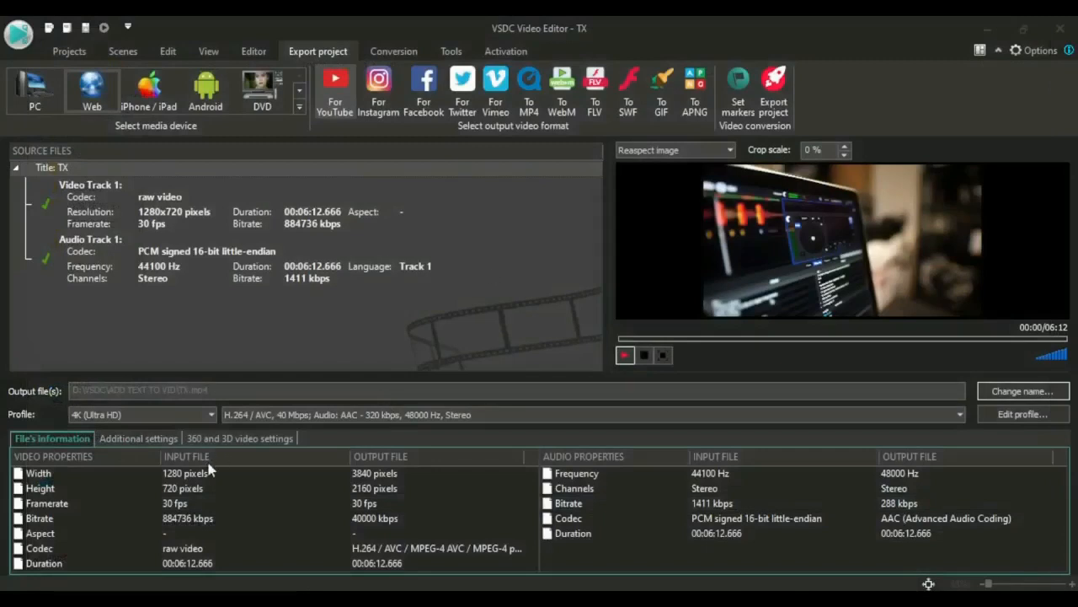
{"action": "mouse_move", "coordinate": [17, 422]}
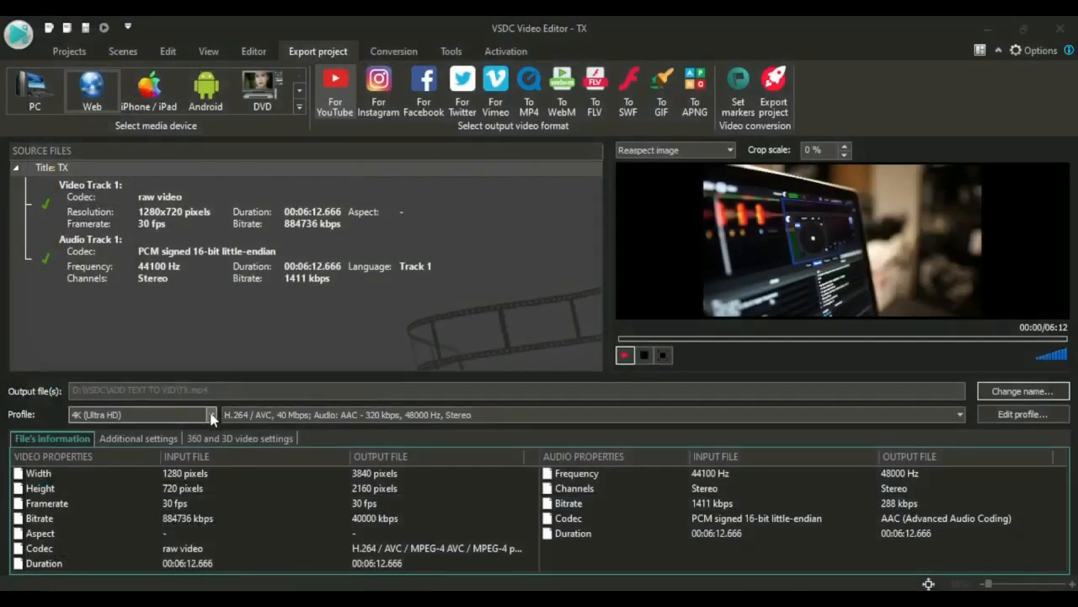
Step: Pick the H.264 / AVC export profile at 1280x720 and view its quality presets
{"action": "left_click", "coordinate": [210, 413]}
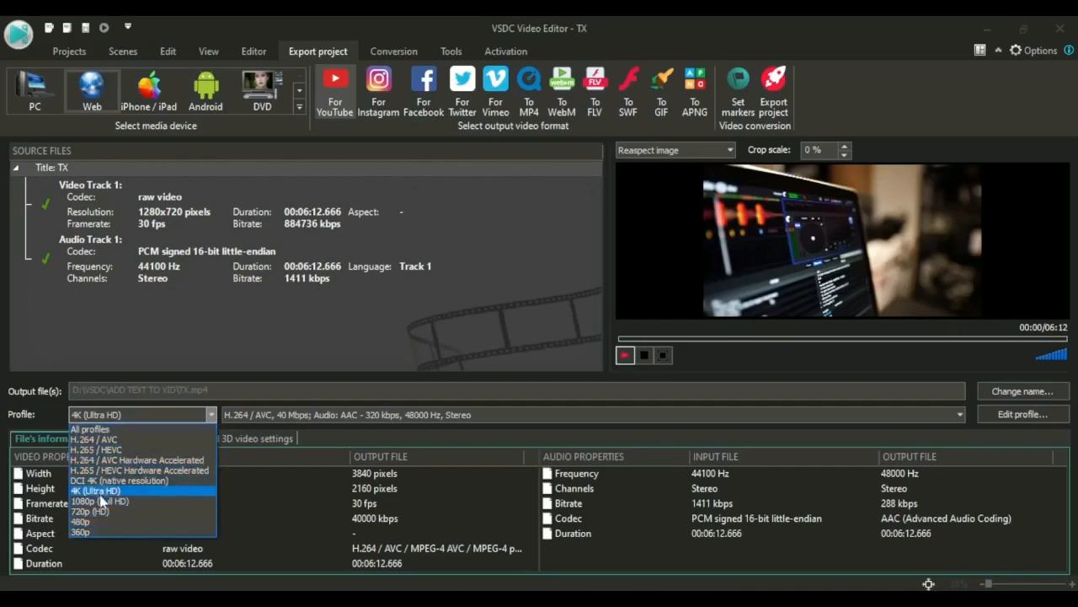
{"action": "mouse_move", "coordinate": [99, 502]}
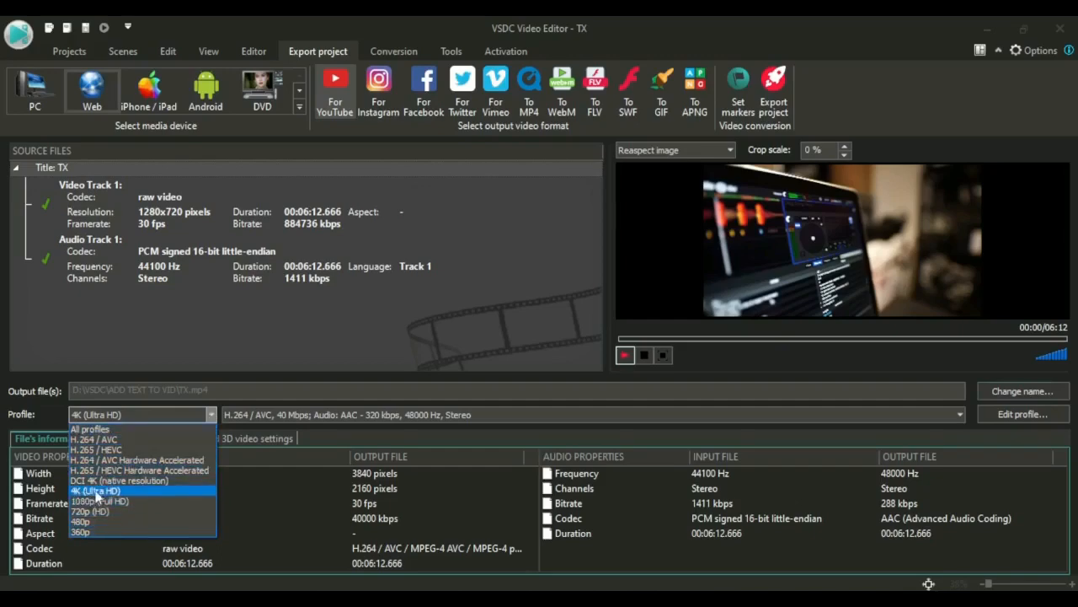
{"action": "mouse_move", "coordinate": [100, 501]}
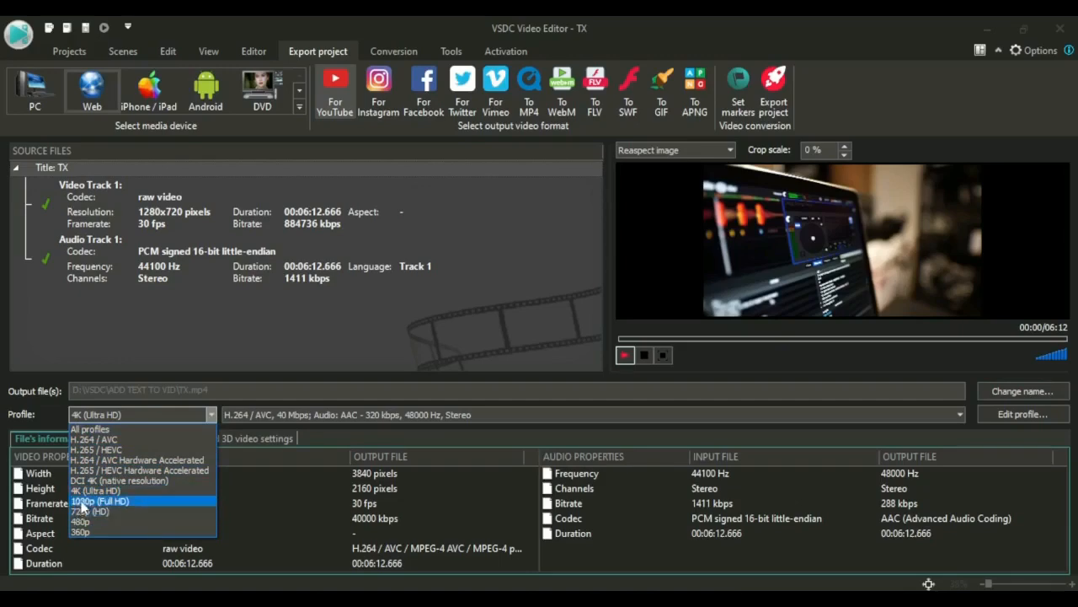
{"action": "left_click", "coordinate": [95, 439]}
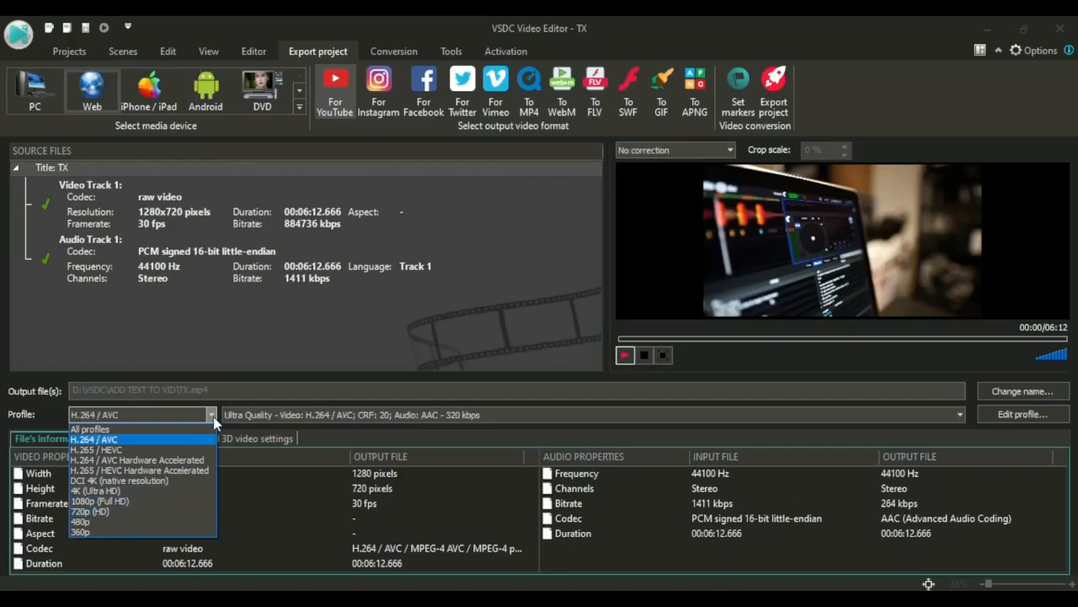
{"action": "mouse_move", "coordinate": [95, 490]}
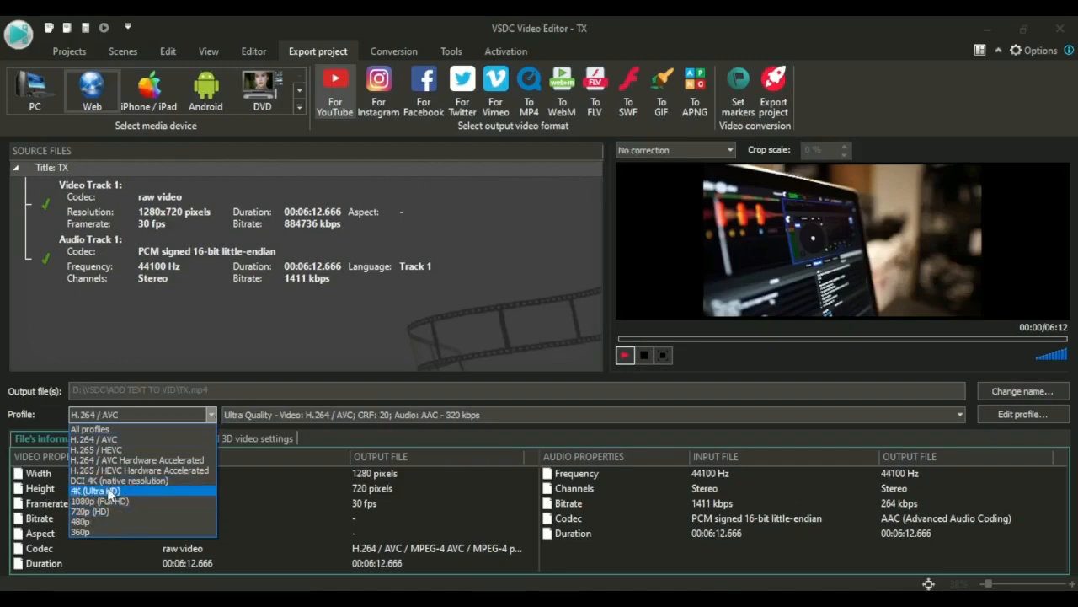
{"action": "mouse_move", "coordinate": [100, 501]}
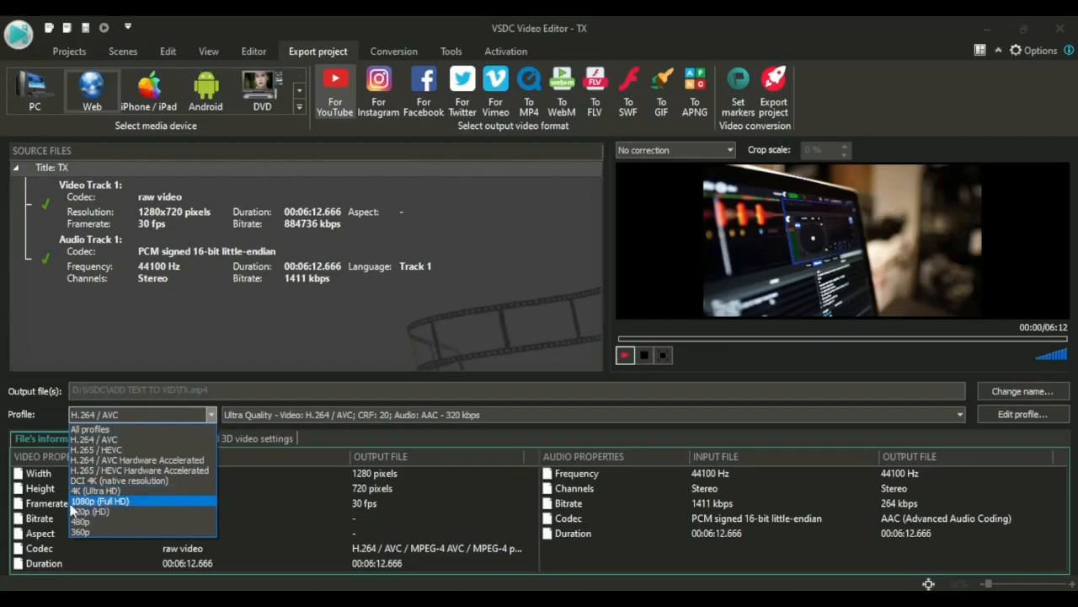
{"action": "mouse_move", "coordinate": [114, 510]}
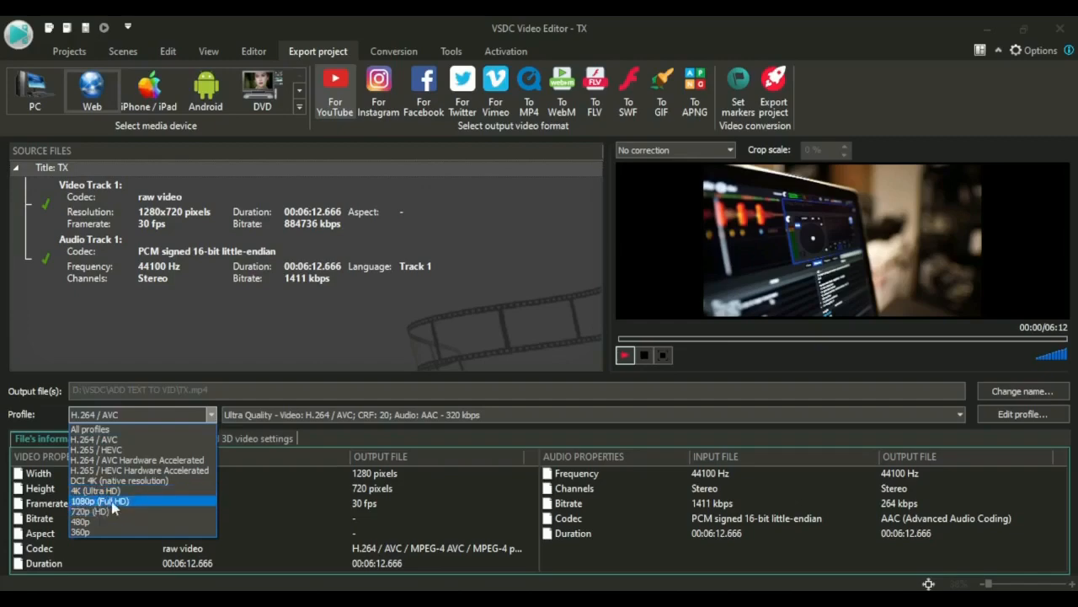
{"action": "mouse_move", "coordinate": [129, 508]}
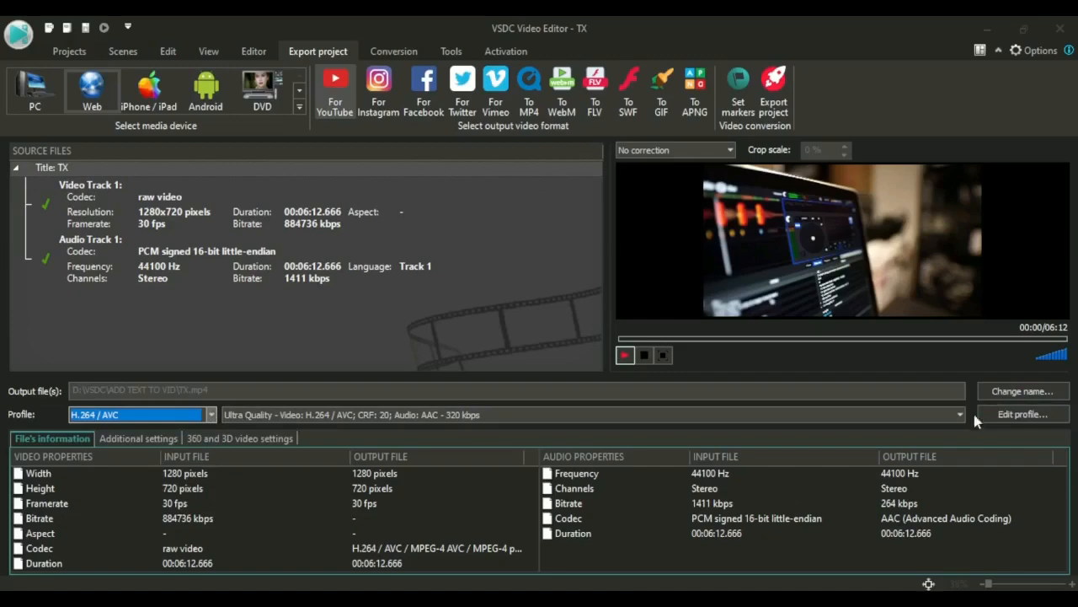
{"action": "left_click", "coordinate": [959, 414]}
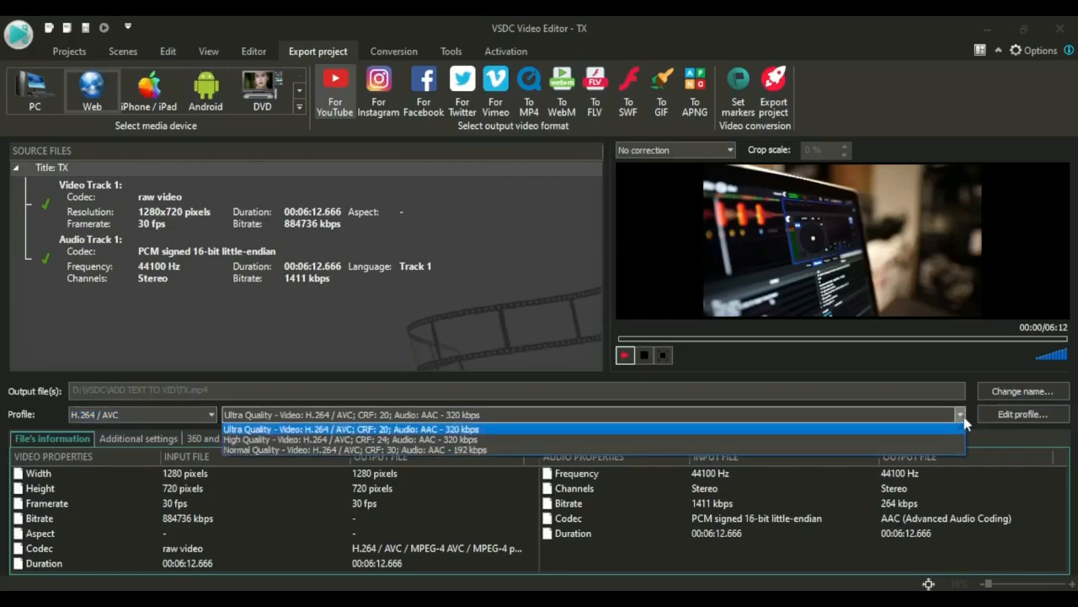
{"action": "mouse_move", "coordinate": [168, 413]}
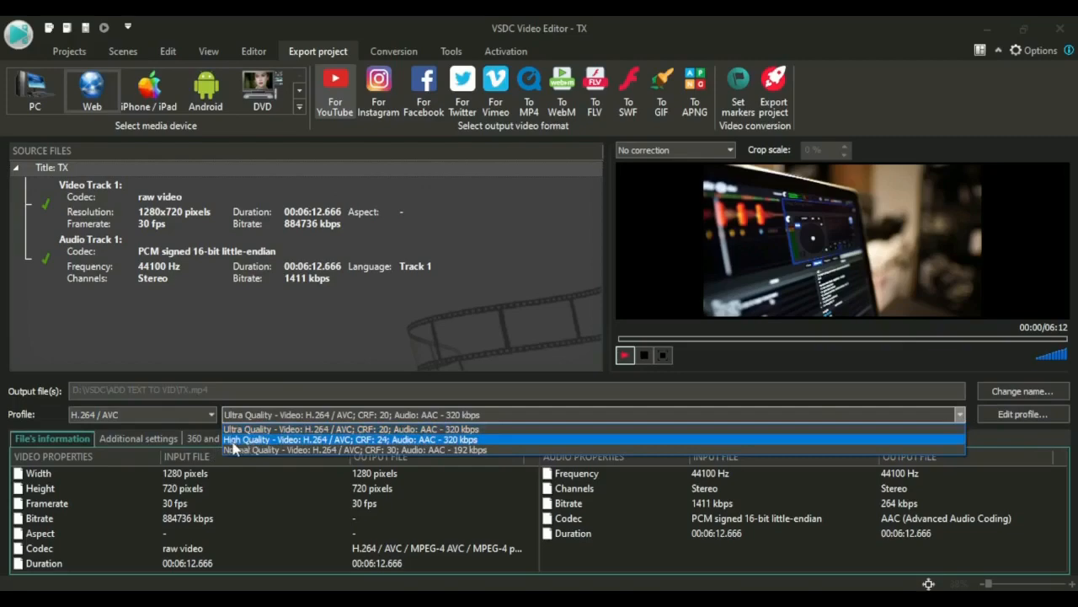
{"action": "mouse_move", "coordinate": [293, 449]}
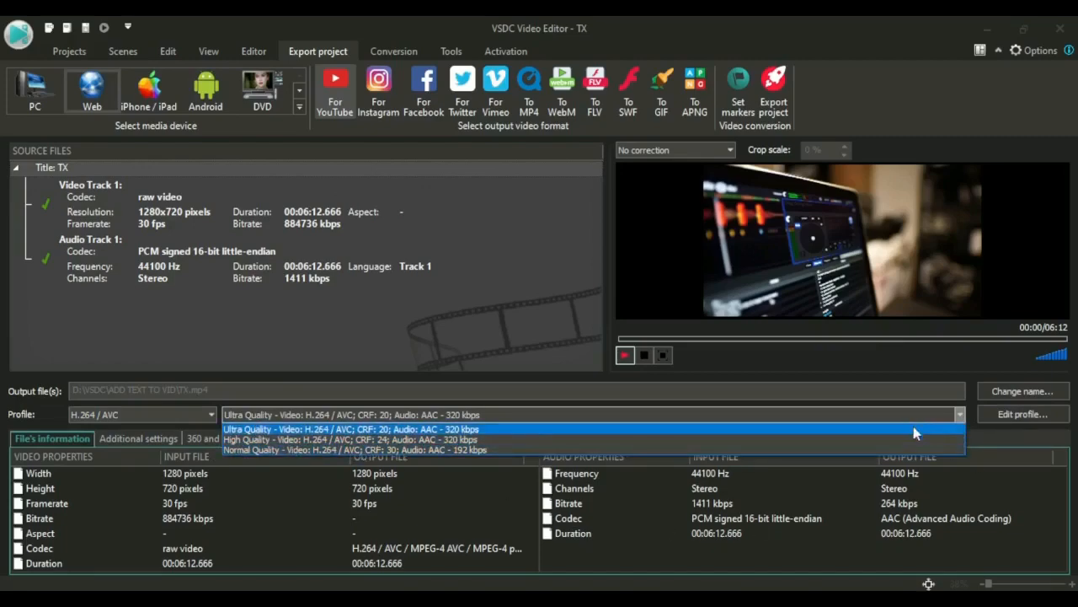
{"action": "left_click", "coordinate": [350, 429]}
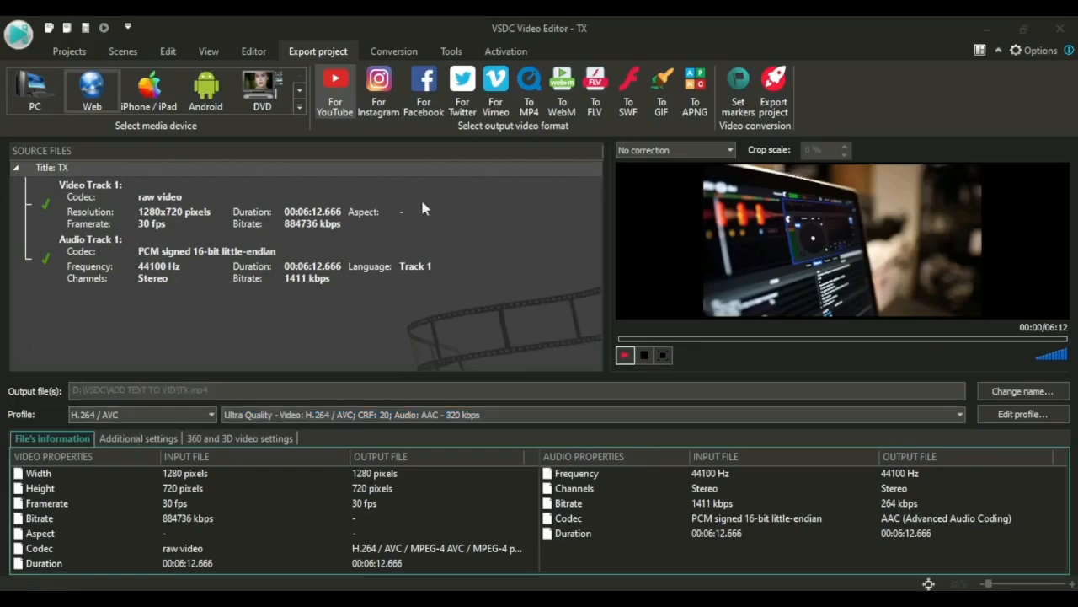
{"action": "mouse_move", "coordinate": [668, 335]}
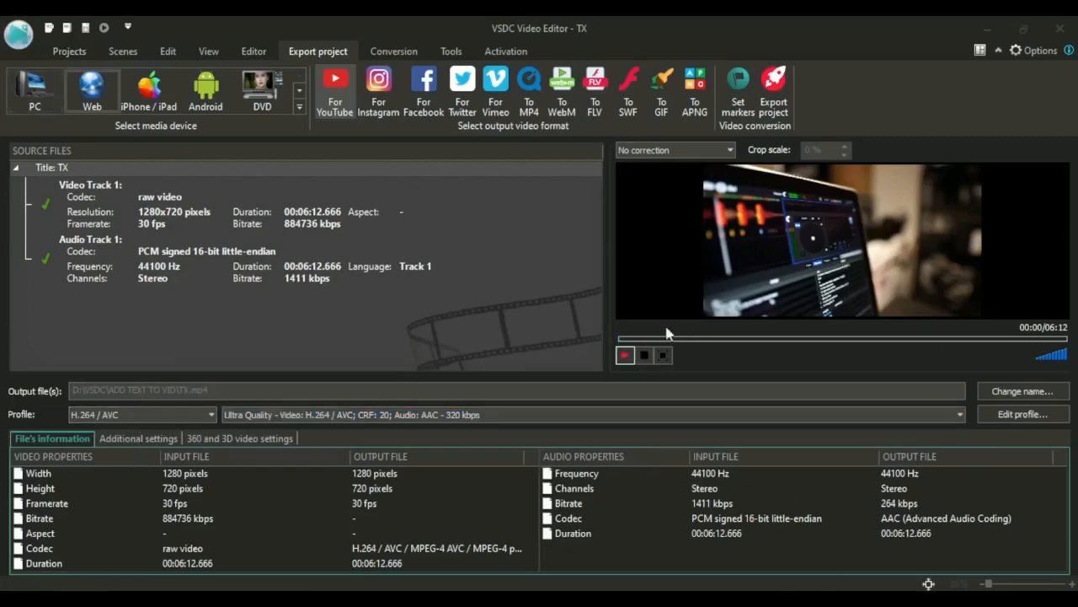
Step: Export TX.mp4 and continue without premium features, so conversion reaches 4%
{"action": "left_click", "coordinate": [625, 355]}
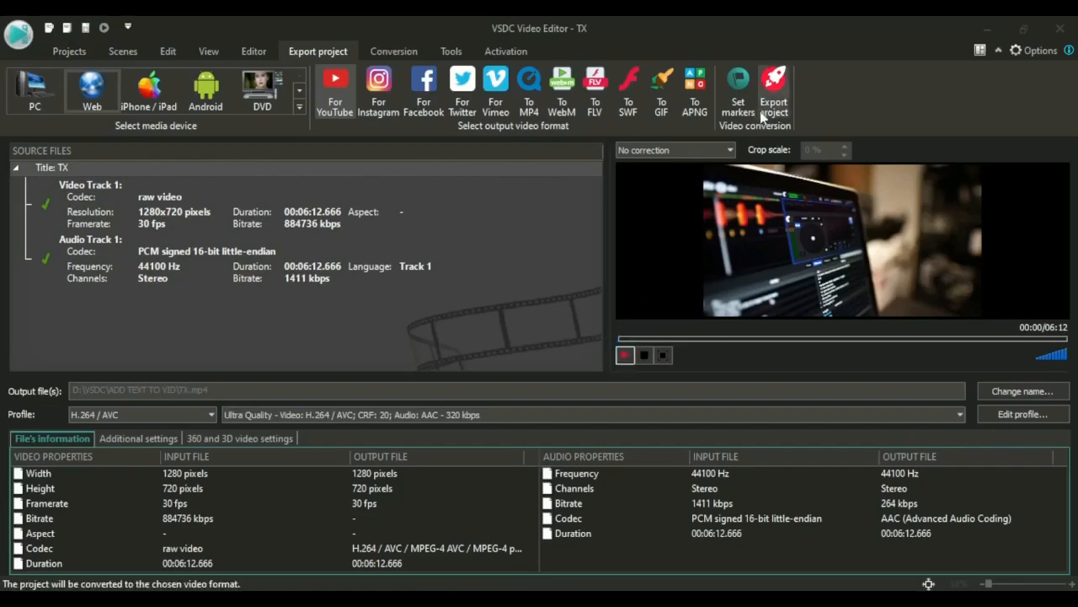
{"action": "mouse_move", "coordinate": [773, 93]}
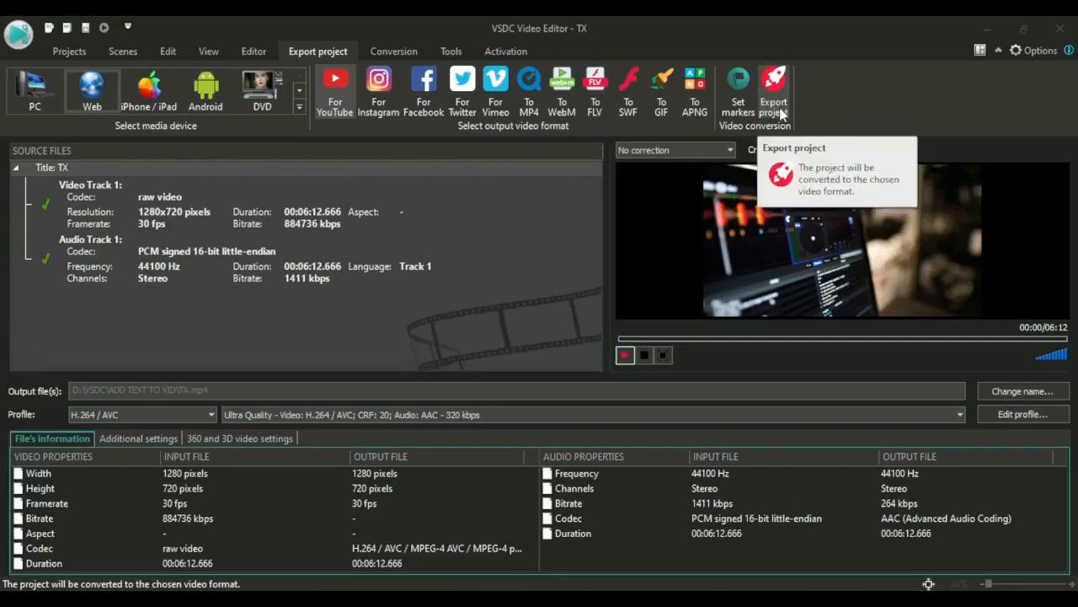
{"action": "left_click", "coordinate": [773, 88]}
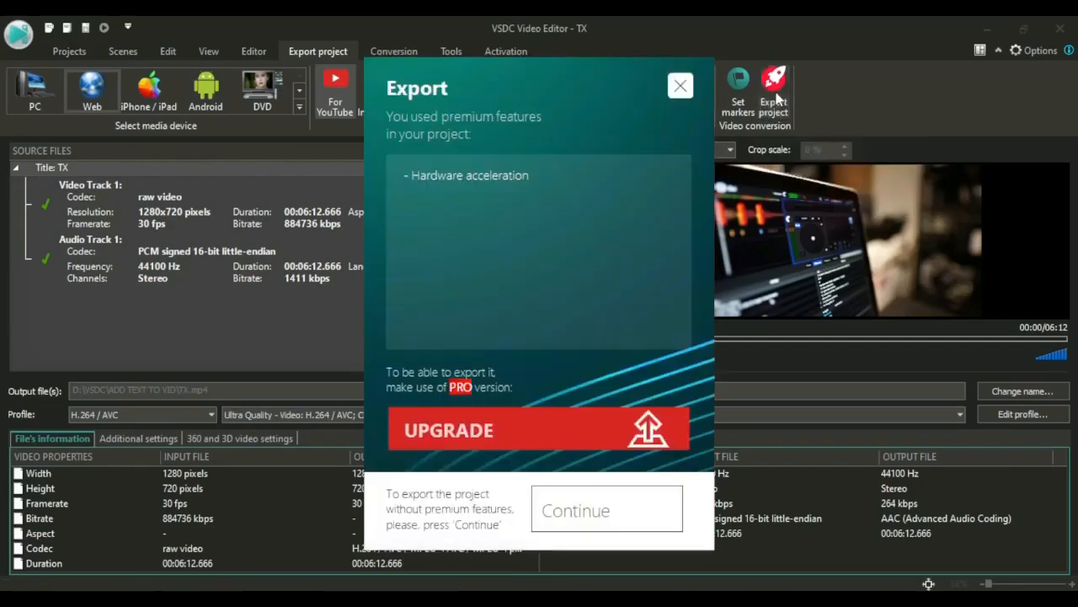
{"action": "mouse_move", "coordinate": [449, 436]}
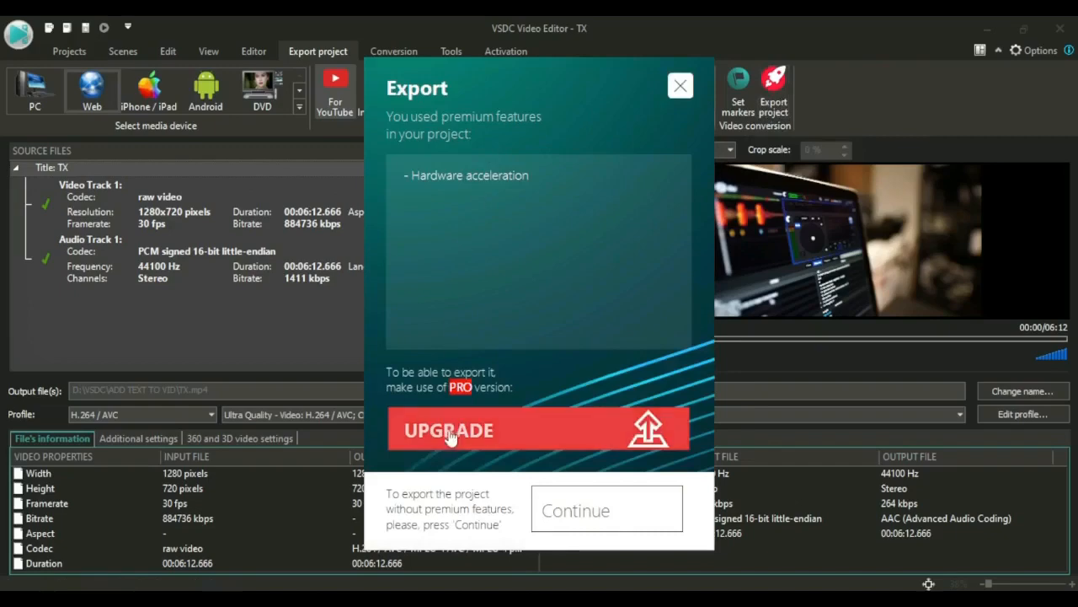
{"action": "mouse_move", "coordinate": [588, 472]}
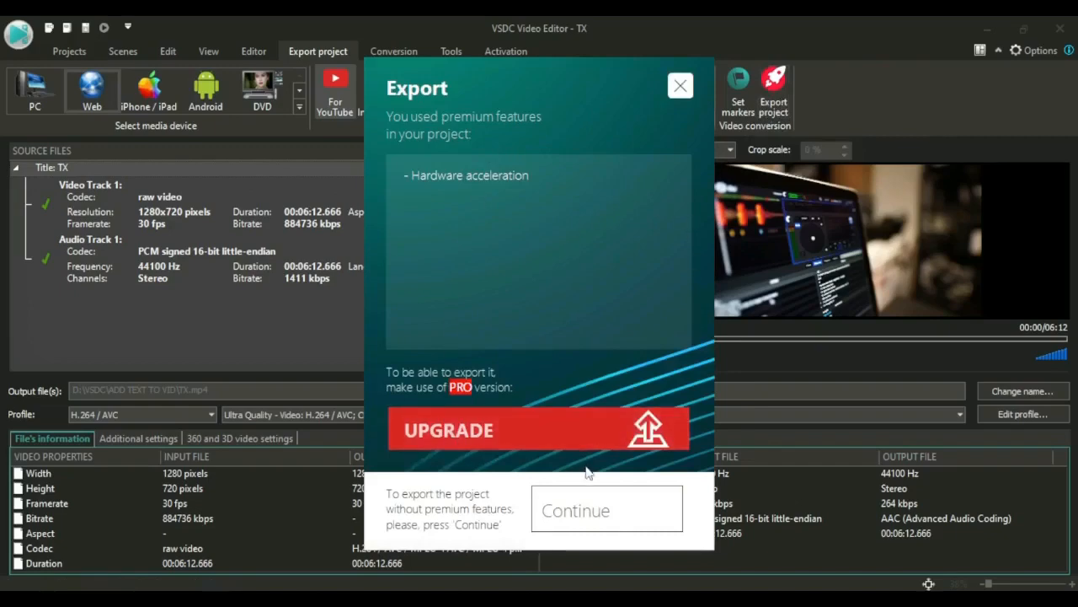
{"action": "left_click", "coordinate": [607, 509]}
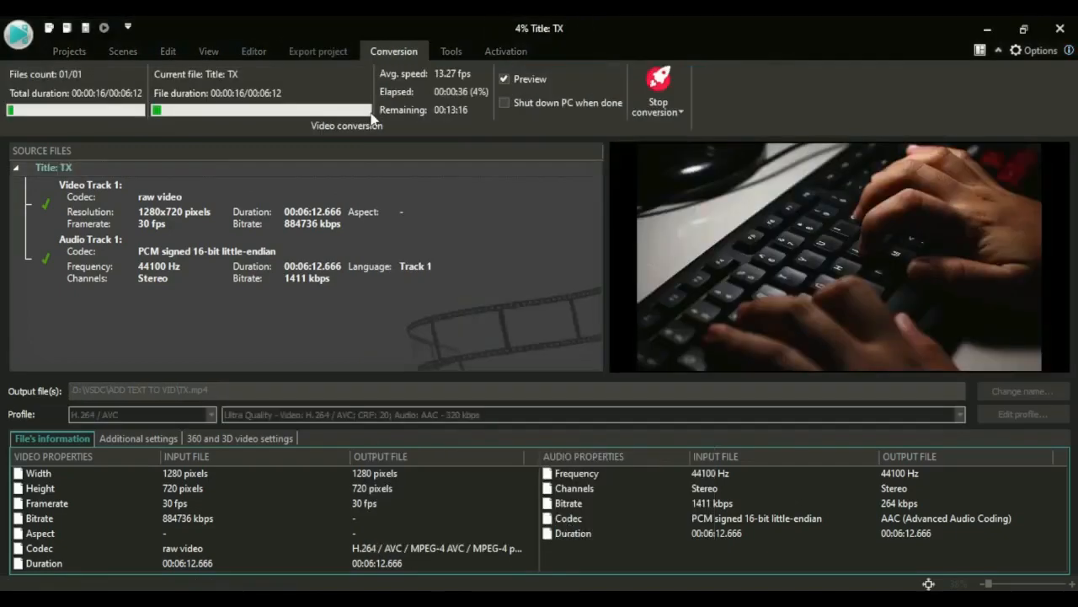